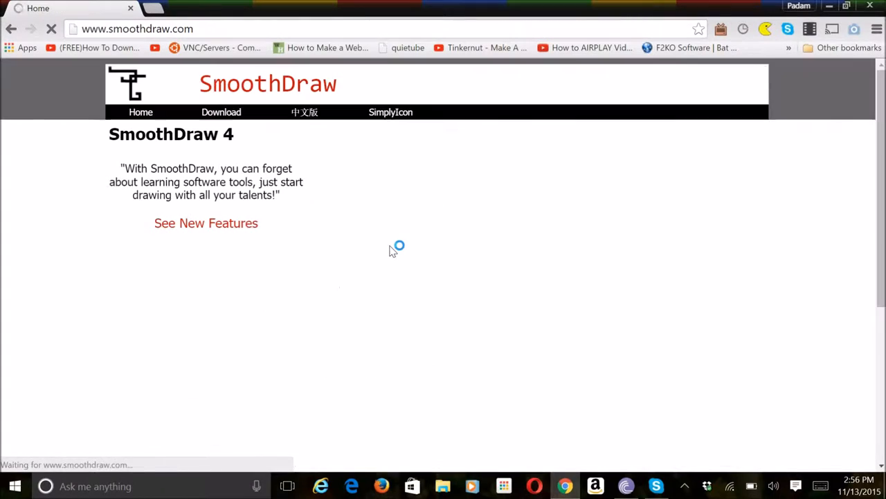
# Step: Download the SmoothDraw 4.0.5 installer from the smoothdraw.com Download page
pyautogui.click(221, 112)
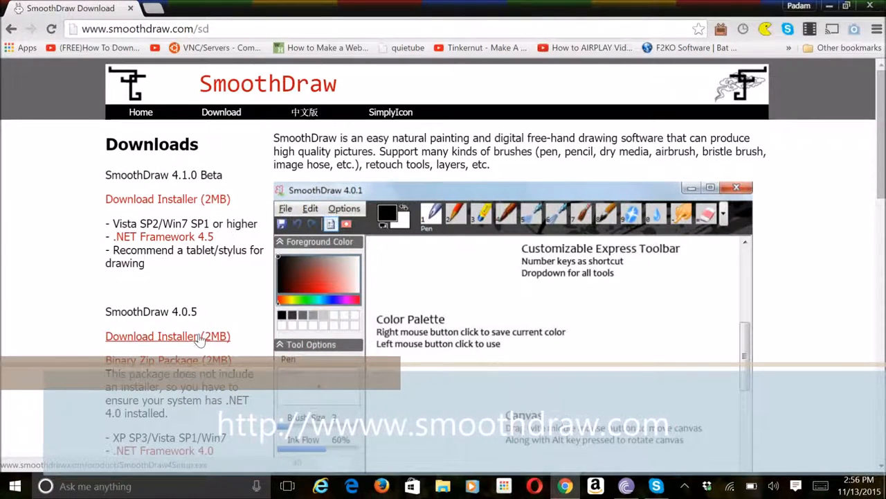
pyautogui.click(168, 336)
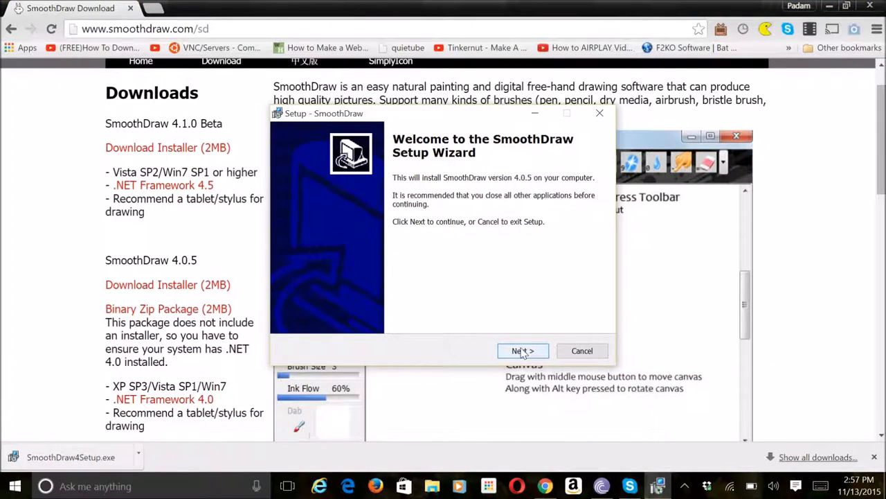
# Step: Install SmoothDraw into Program Files (x86)\SmoothDraw with default settings, then search for 'smooth'
pyautogui.click(523, 351)
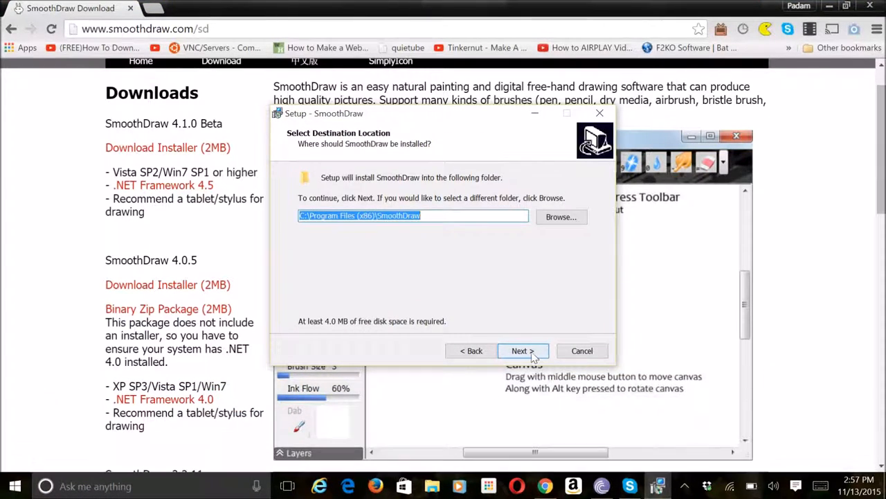
pyautogui.click(519, 350)
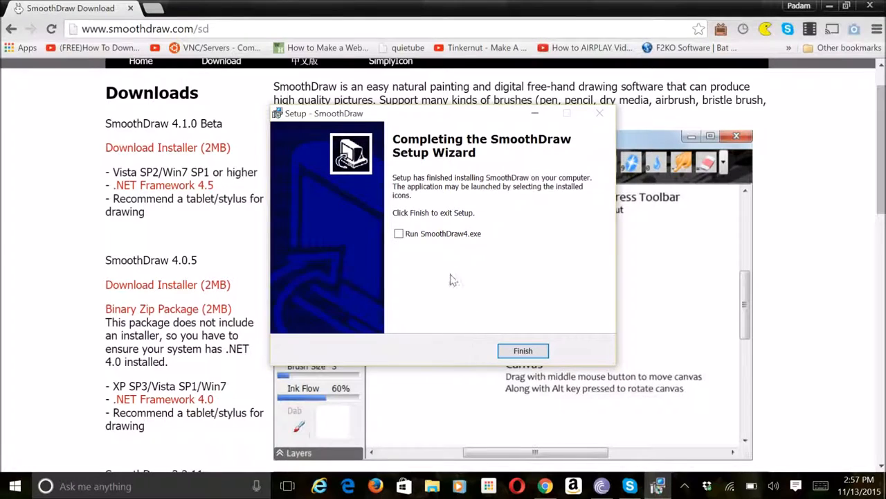
pyautogui.click(523, 350)
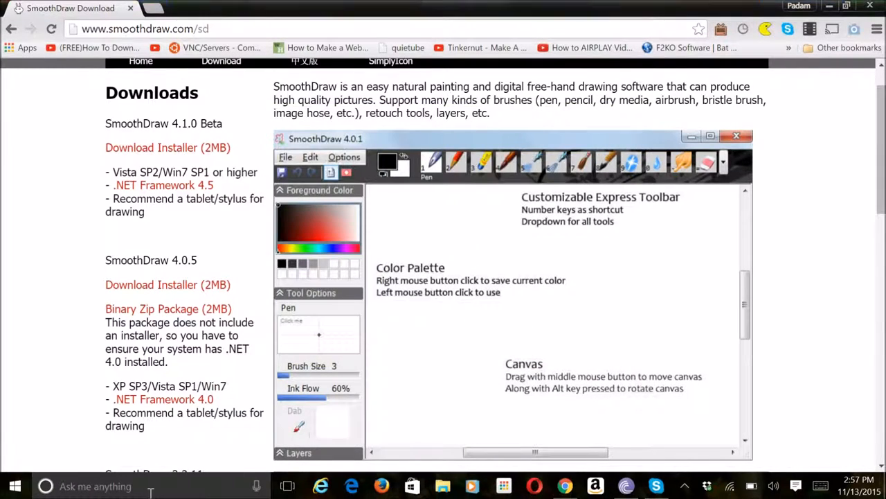
pyautogui.write('smooth')
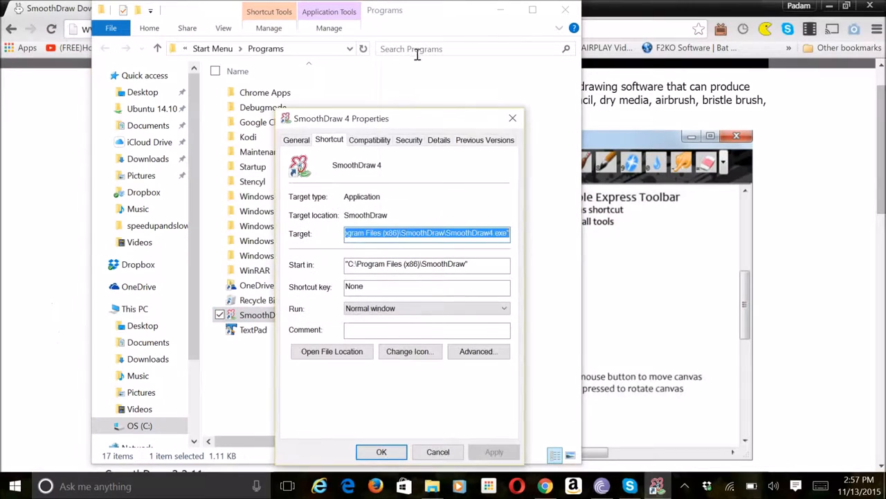
# Step: Close the shortcut Properties dialog and launch SmoothDraw 4 from its Programs shortcut
pyautogui.click(438, 452)
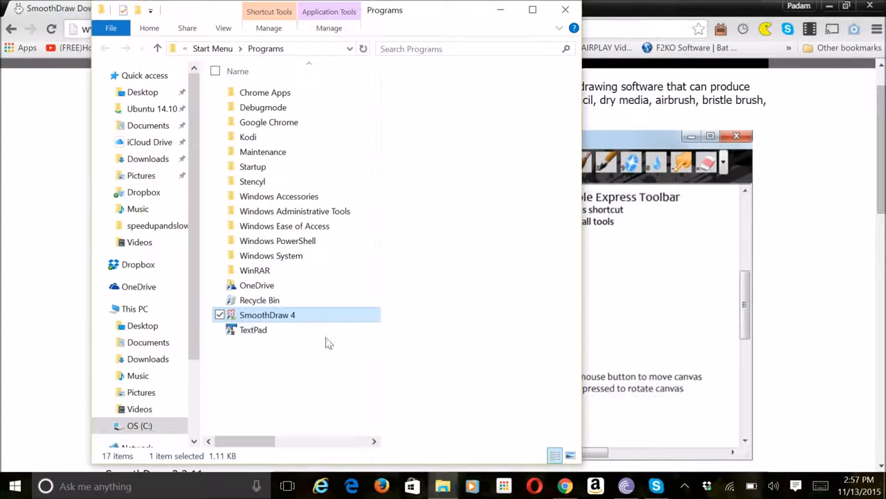
pyautogui.doubleClick(267, 314)
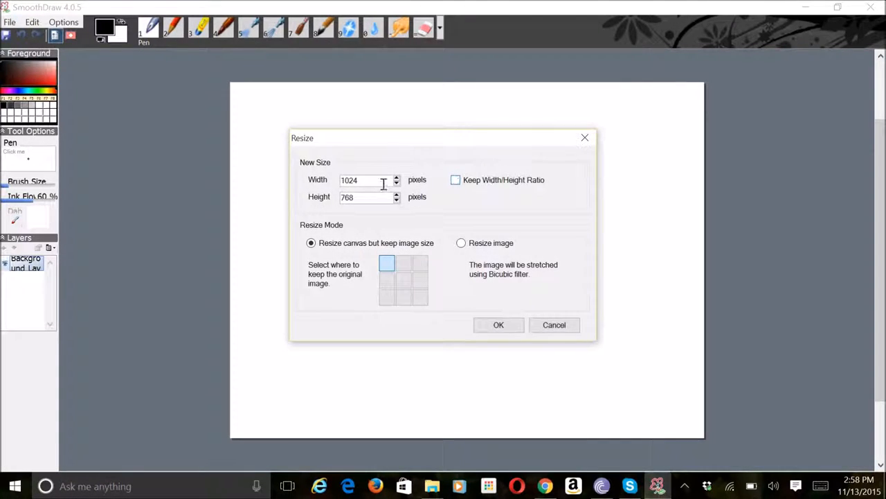
# Step: Resize the canvas to 1920 × 1080 pixels while keeping the image size
pyautogui.write('1920')
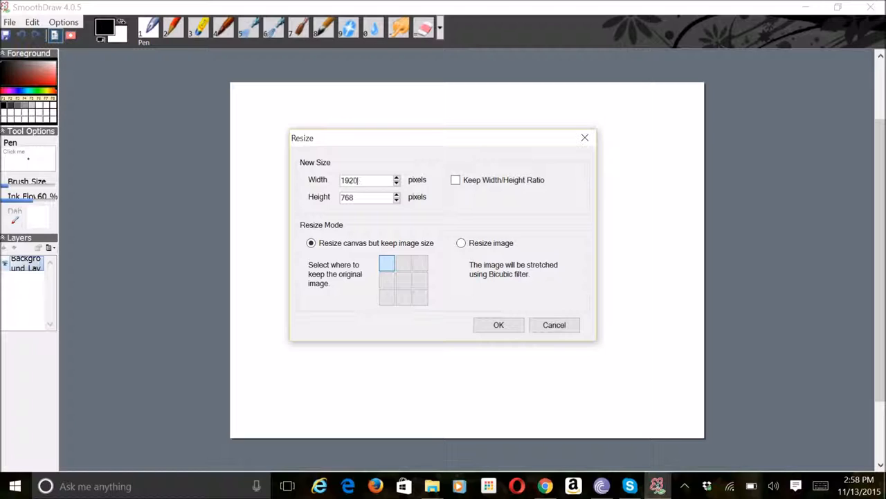
pyautogui.write('1080')
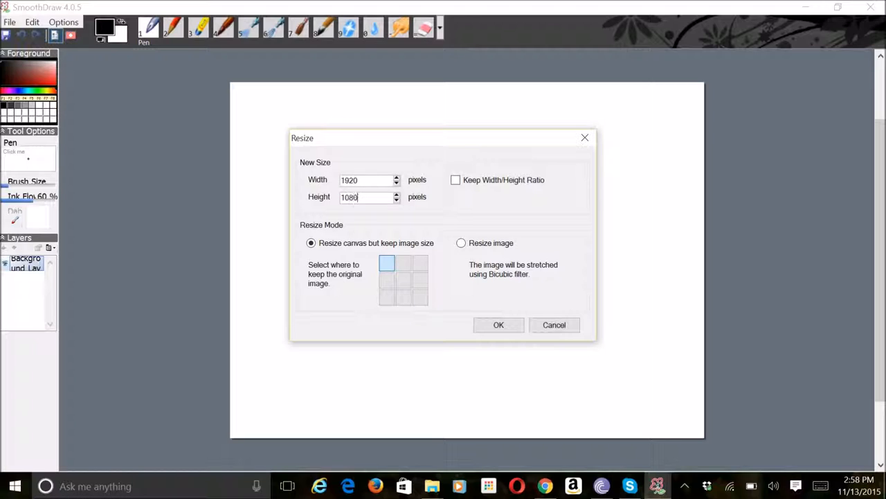
pyautogui.click(499, 324)
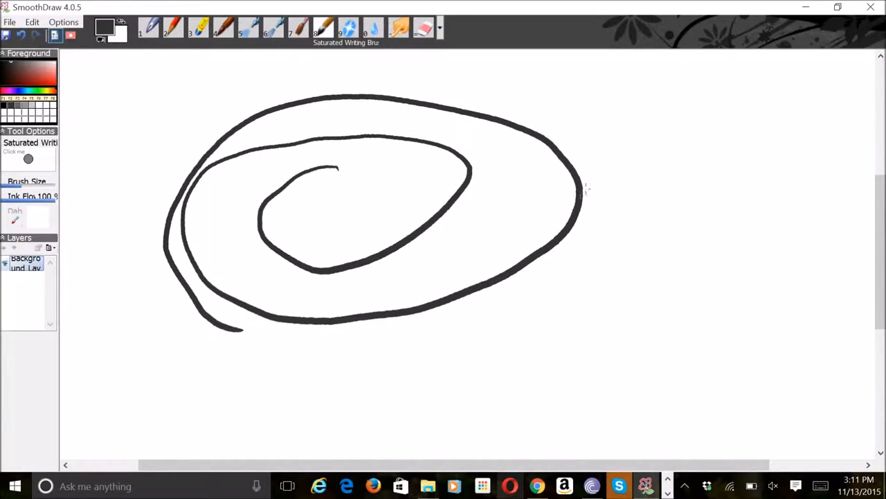
# Step: Brush-write three caption lines right of the spiral and draw an underline beneath them
pyautogui.moveTo(592, 180); pyautogui.dragTo(692, 214)
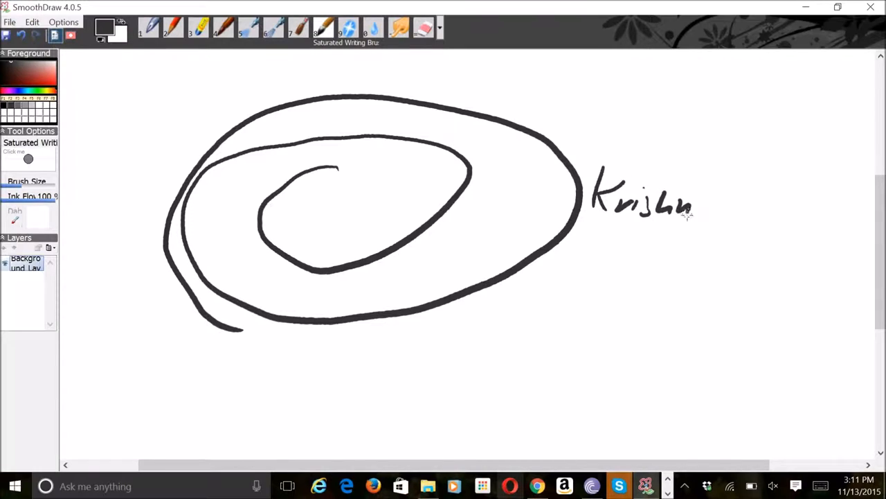
pyautogui.moveTo(592, 236); pyautogui.dragTo(623, 291)
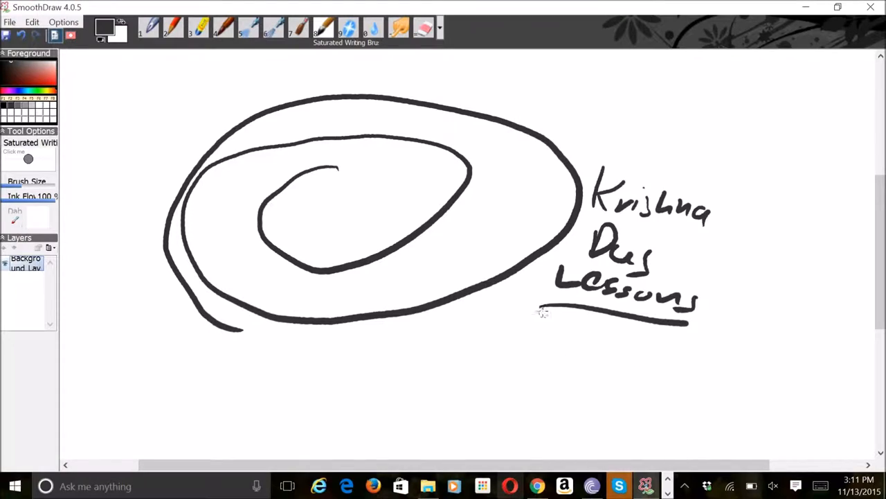
pyautogui.moveTo(540, 311); pyautogui.dragTo(738, 356)
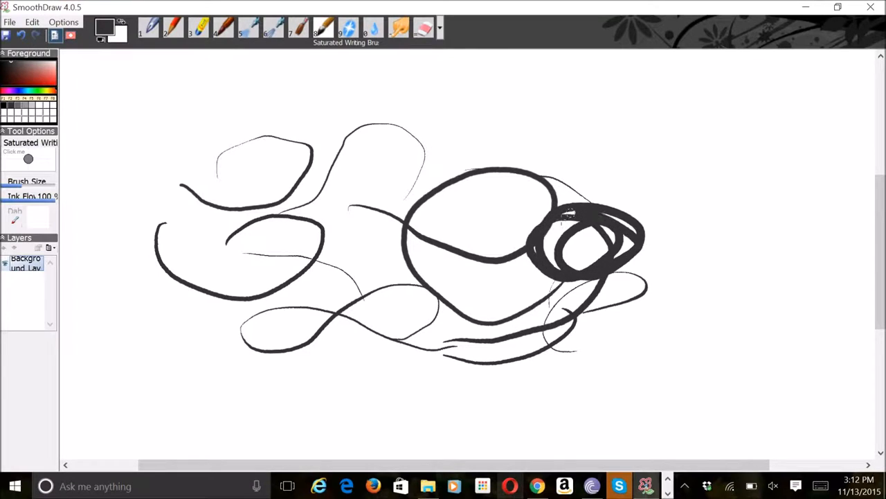
# Step: Sweep a thick brush stroke over the scribbles and down into a small lower-right loop
pyautogui.moveTo(126, 196); pyautogui.dragTo(419, 125)
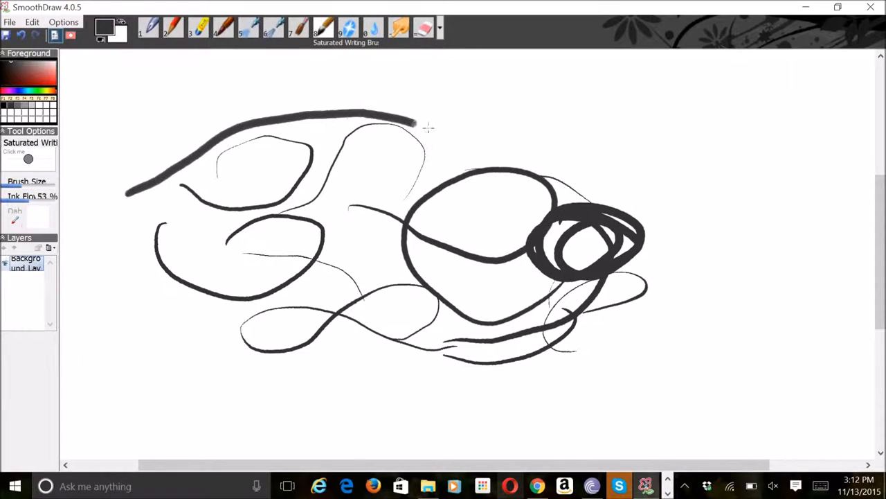
pyautogui.moveTo(415, 125); pyautogui.dragTo(665, 332)
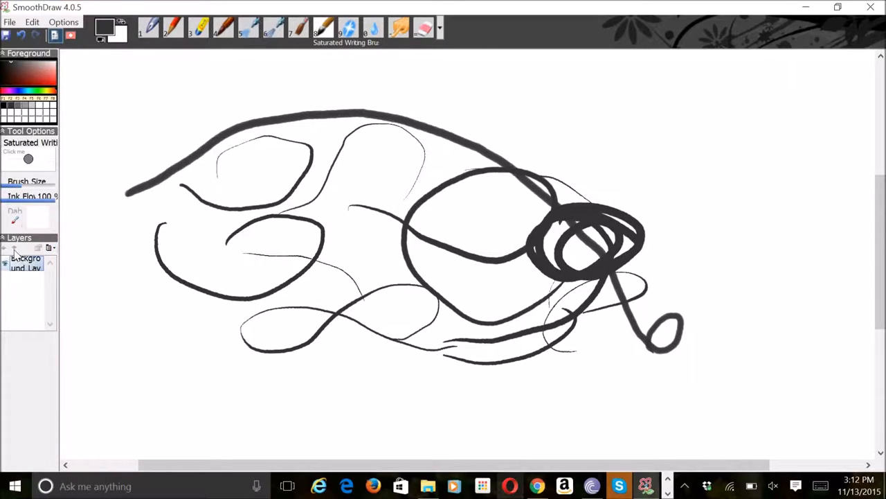
pyautogui.moveTo(50, 248)
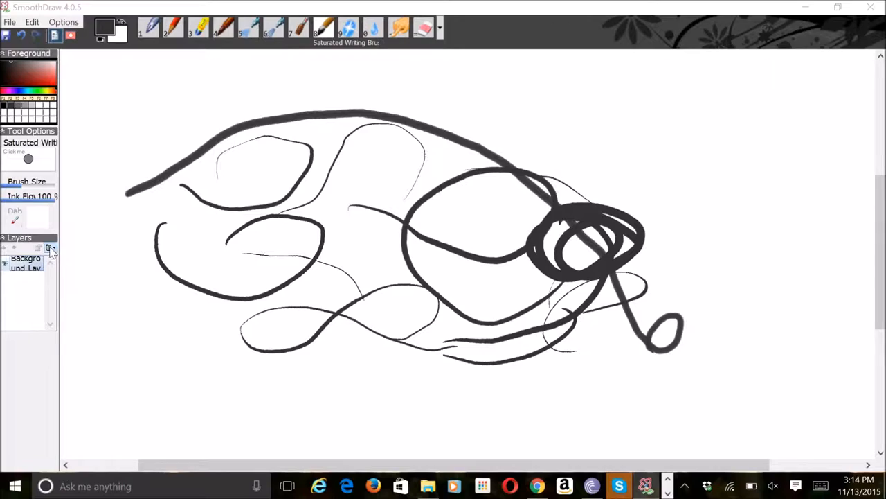
pyautogui.click(51, 247)
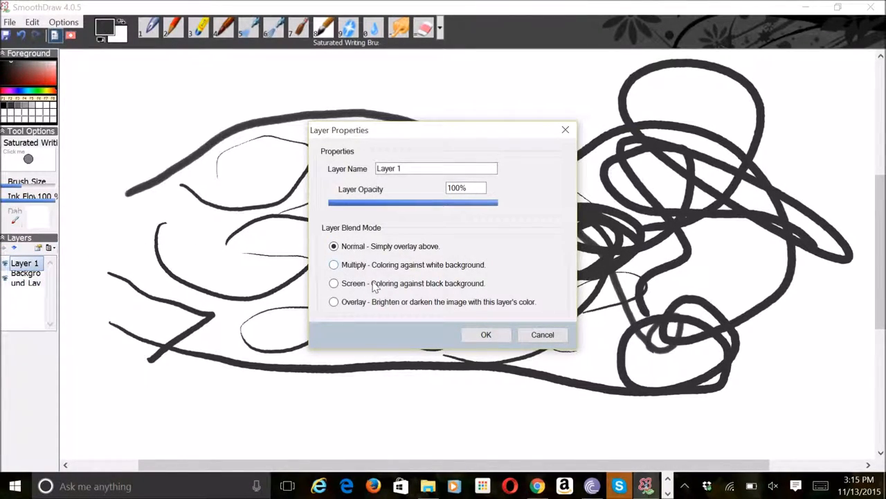
pyautogui.moveTo(380, 294)
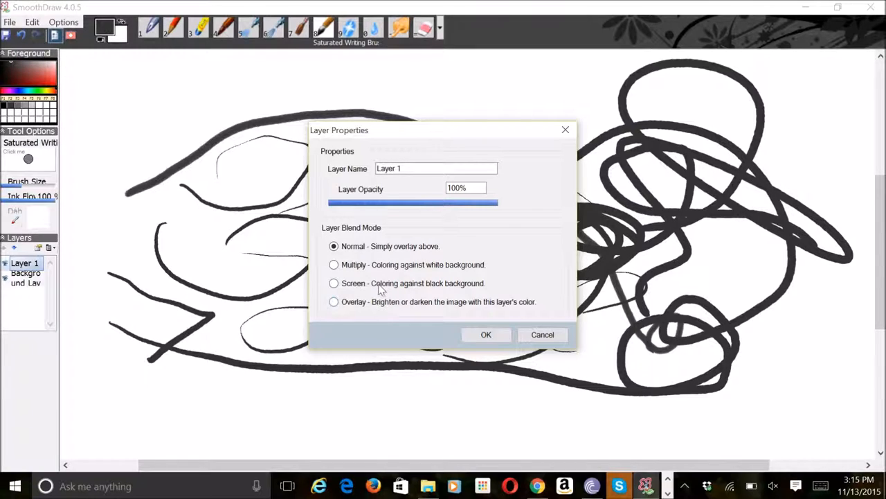
pyautogui.click(333, 263)
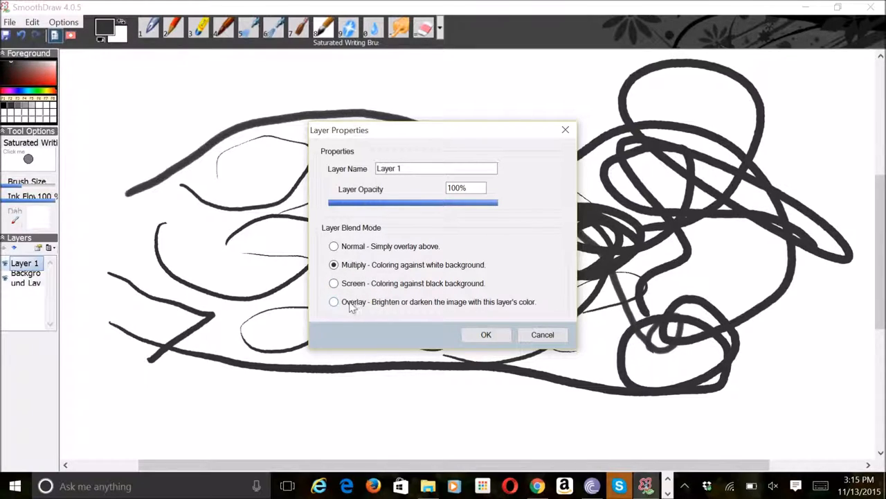
pyautogui.click(486, 334)
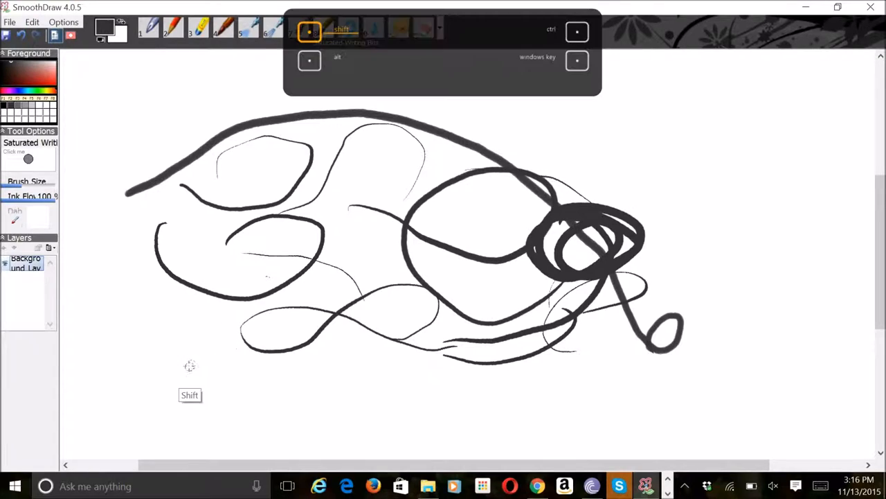
# Step: Draw two thick straight lines below the scribbles and switch to the Hard Eraser
pyautogui.moveTo(192, 367); pyautogui.dragTo(578, 410)
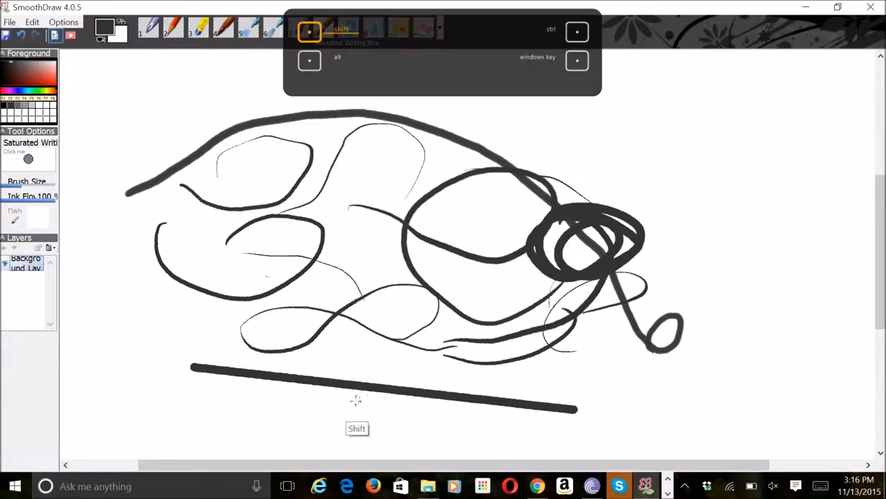
pyautogui.moveTo(371, 399); pyautogui.dragTo(515, 379)
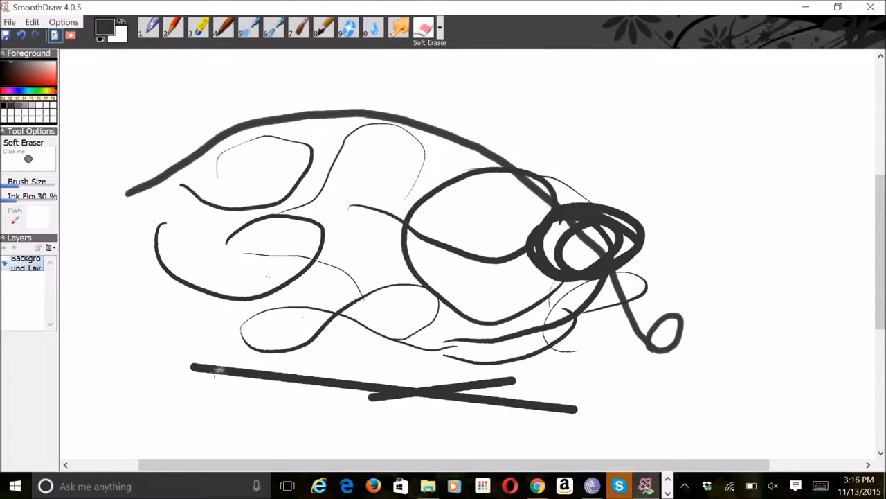
pyautogui.click(439, 29)
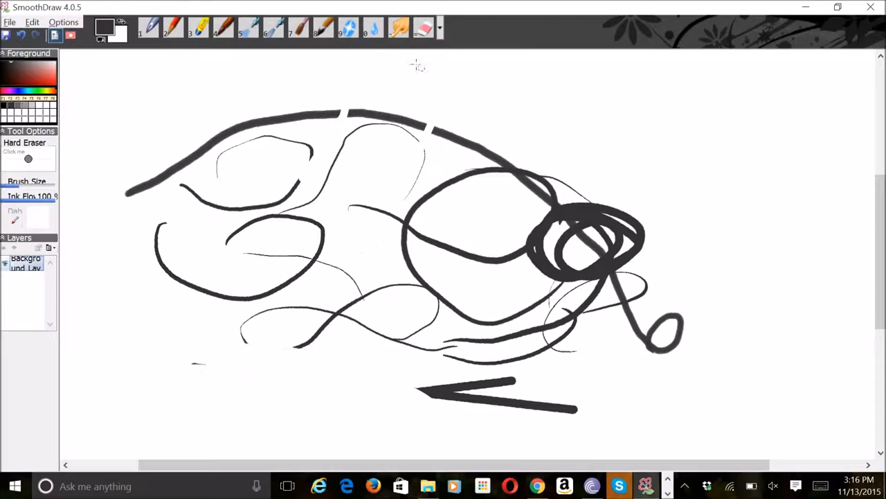
# Step: Switch to the Pen tool for drawing green loops
pyautogui.click(374, 28)
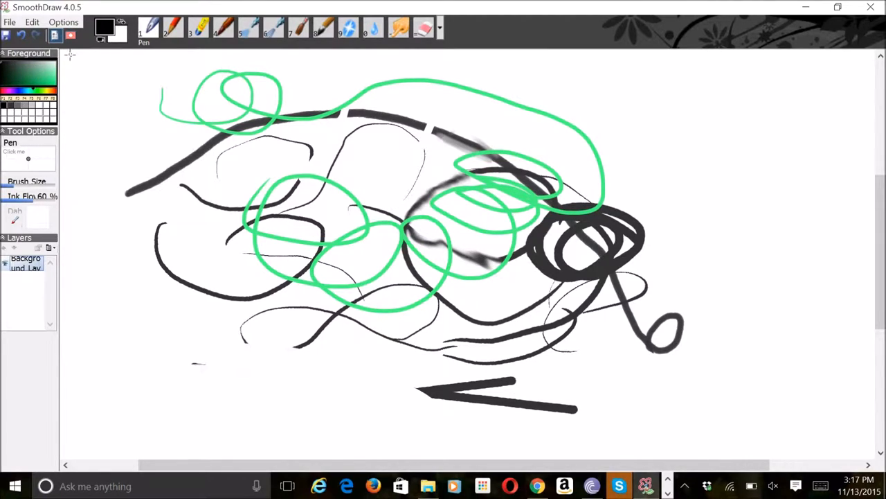
pyautogui.moveTo(123, 62)
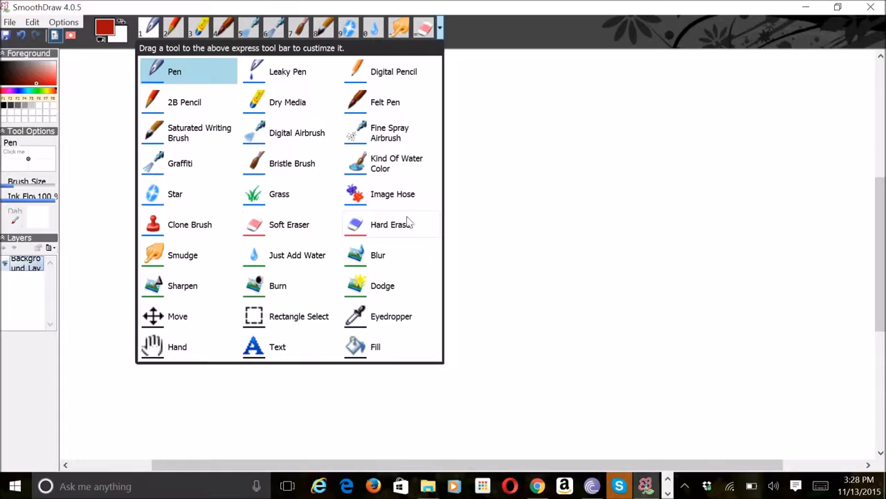
# Step: Flood the canvas red with Fill, then try the Bristle Brush and black Felt Pen
pyautogui.click(376, 346)
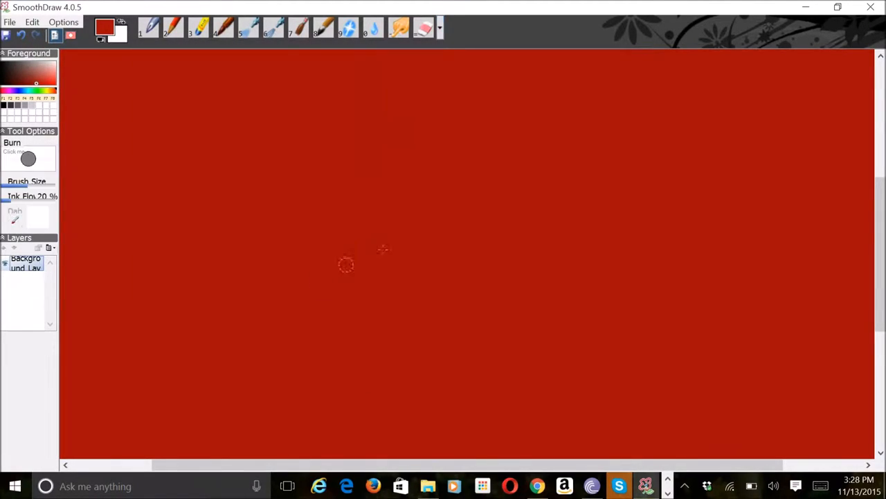
pyautogui.moveTo(450, 22)
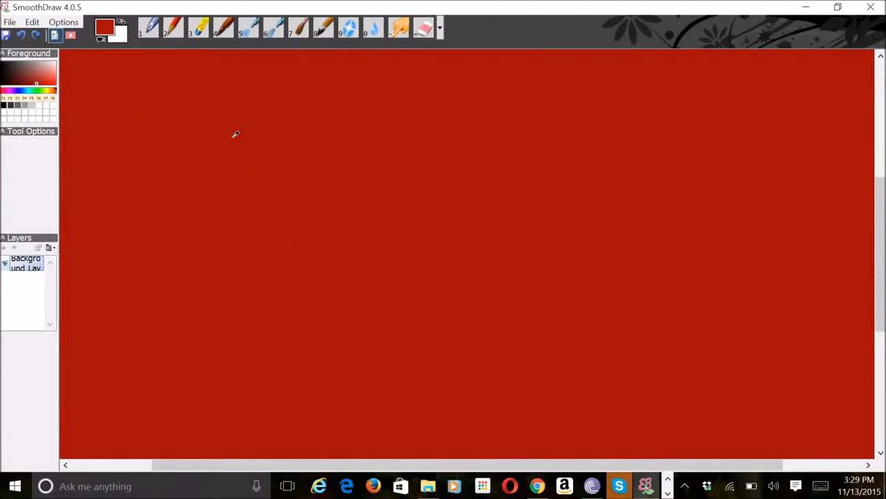
pyautogui.click(299, 28)
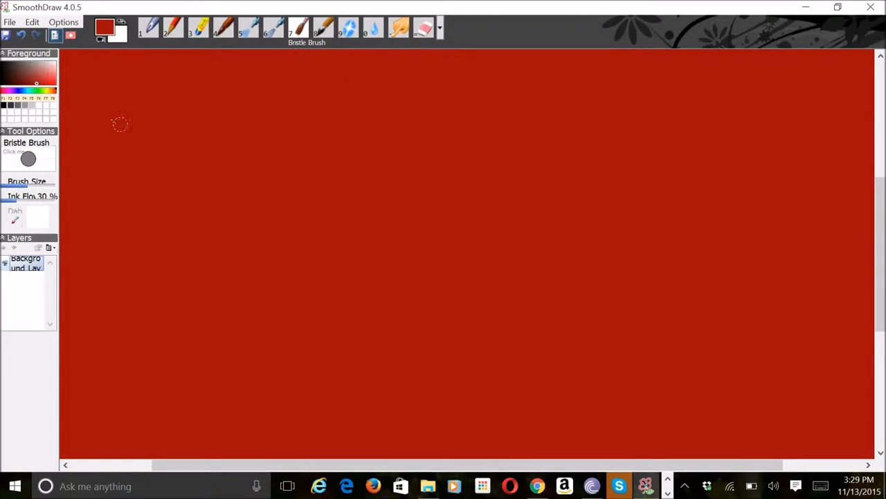
pyautogui.click(64, 22)
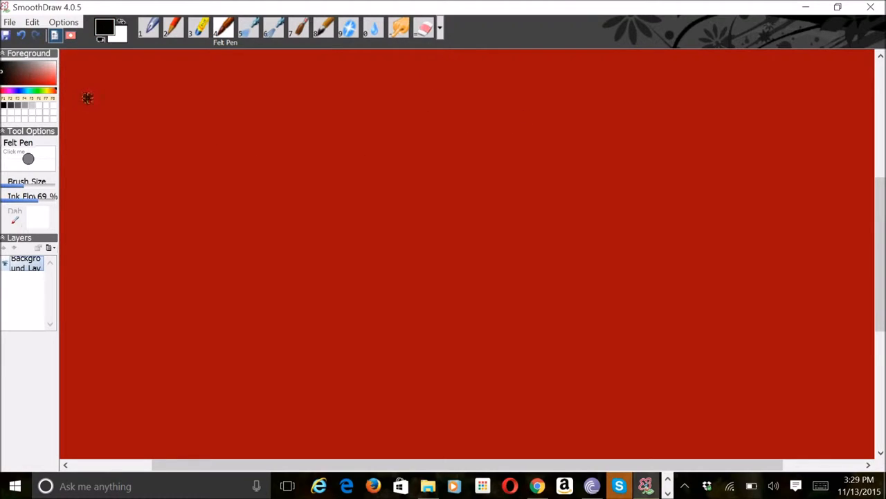
# Step: Draw two long black felt-pen strokes across the red canvas, then open the Options menu
pyautogui.moveTo(86, 97); pyautogui.dragTo(502, 159)
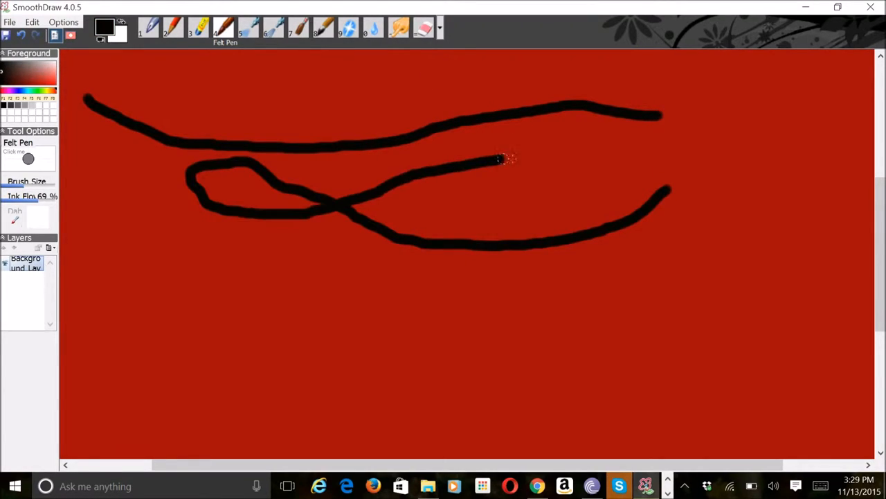
pyautogui.moveTo(354, 329); pyautogui.dragTo(675, 274)
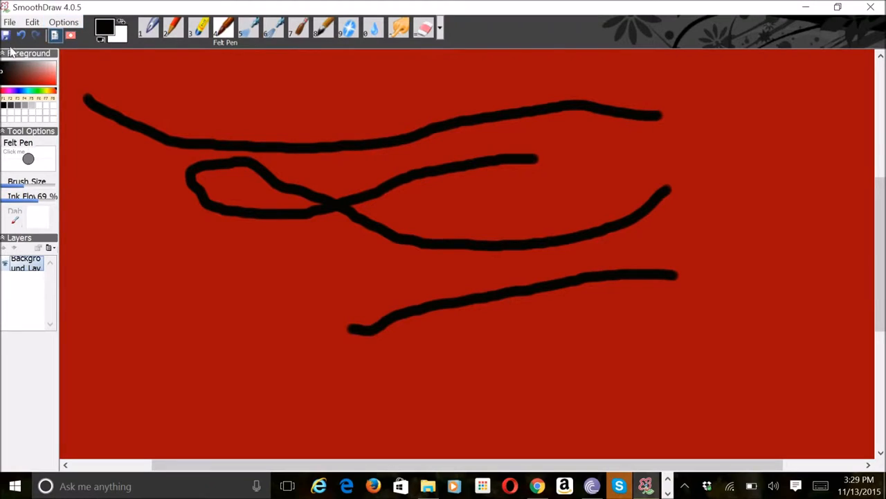
pyautogui.click(64, 21)
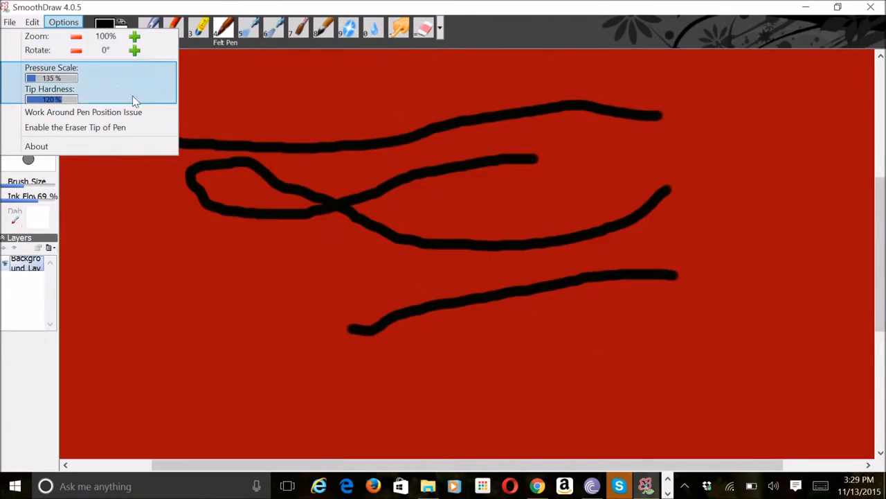
pyautogui.click(32, 22)
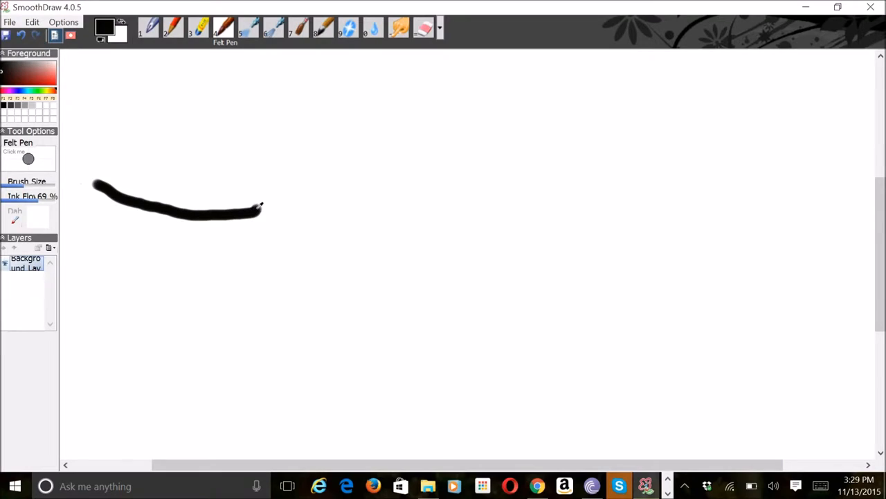
# Step: Undo the black felt-pen curve, start a new picture without saving, and begin Save As
pyautogui.click(36, 36)
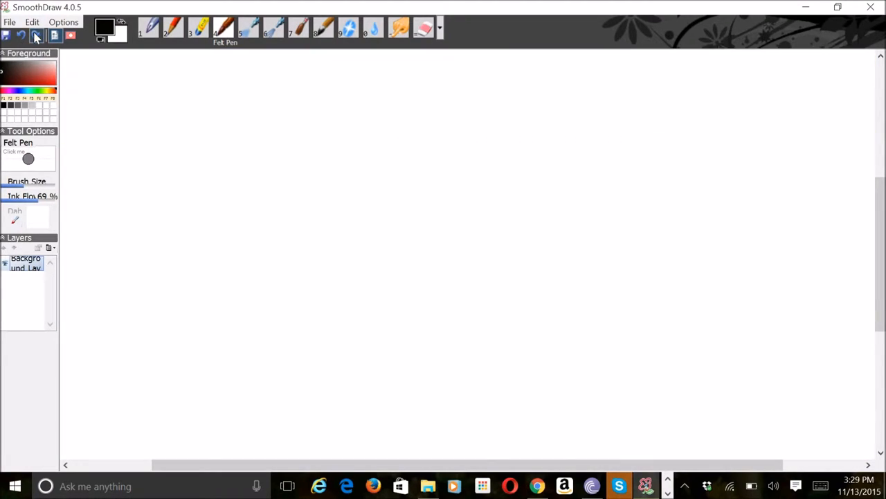
pyautogui.click(31, 22)
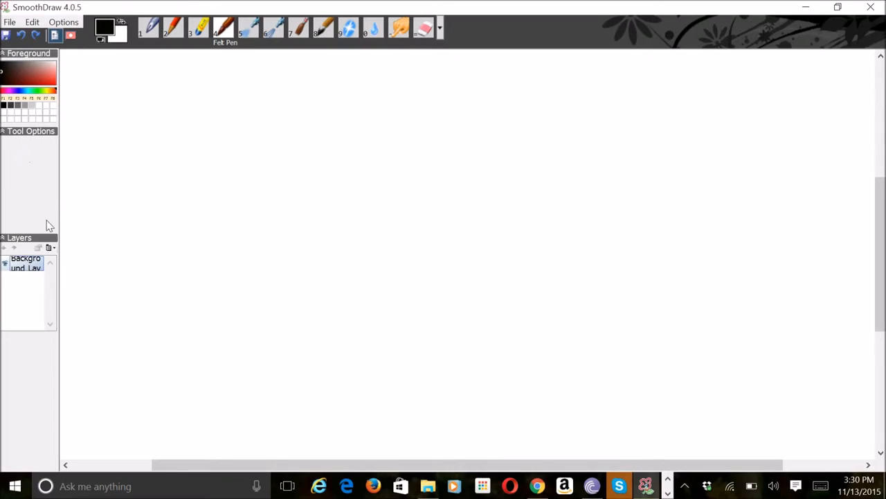
pyautogui.click(10, 21)
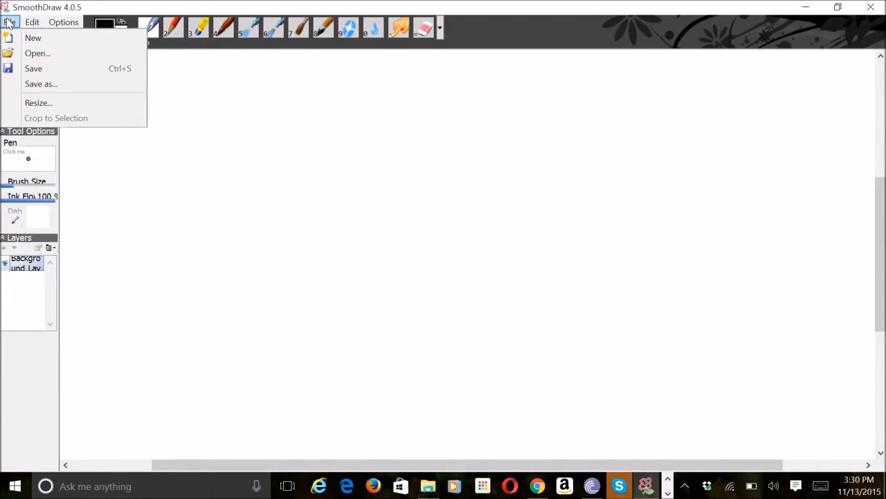
pyautogui.click(32, 38)
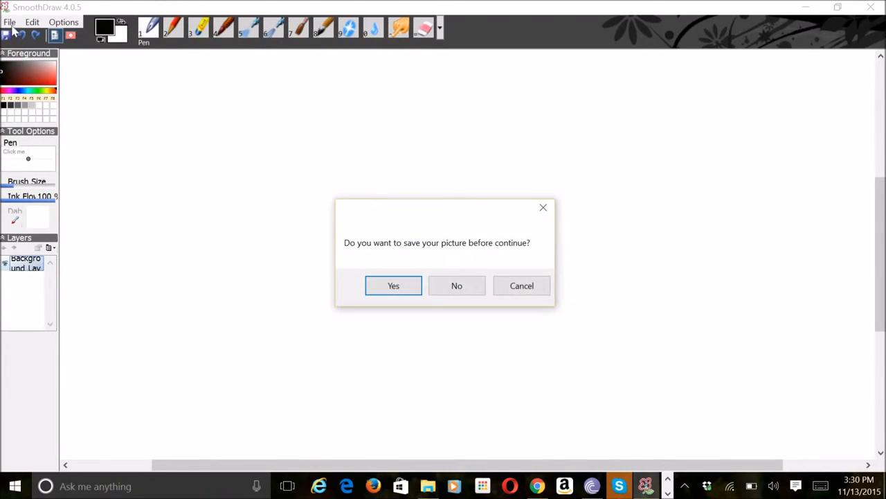
pyautogui.click(10, 21)
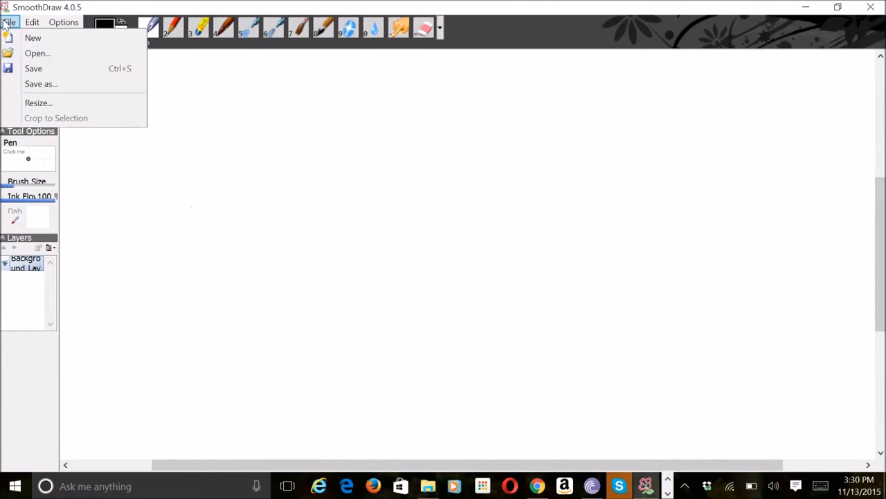
pyautogui.click(40, 84)
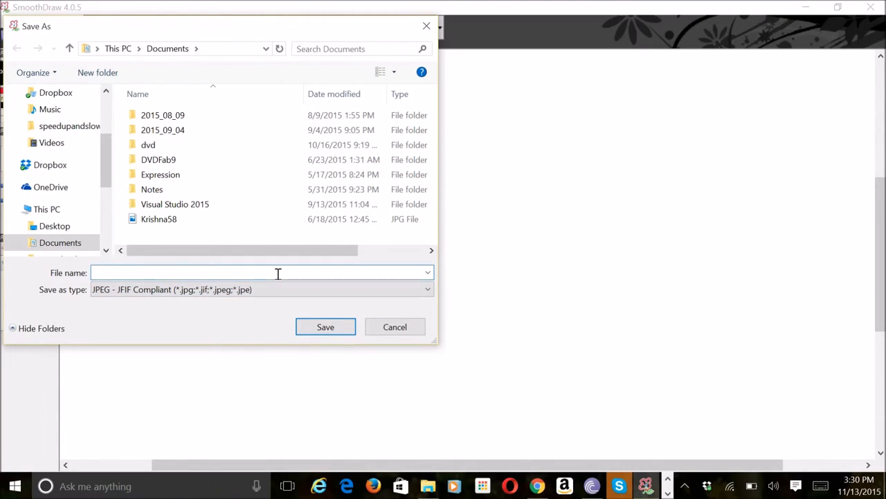
# Step: Save the blank canvas as blahblahblah.jpg in Documents, accepting superb JPEG quality
pyautogui.write('blahba')
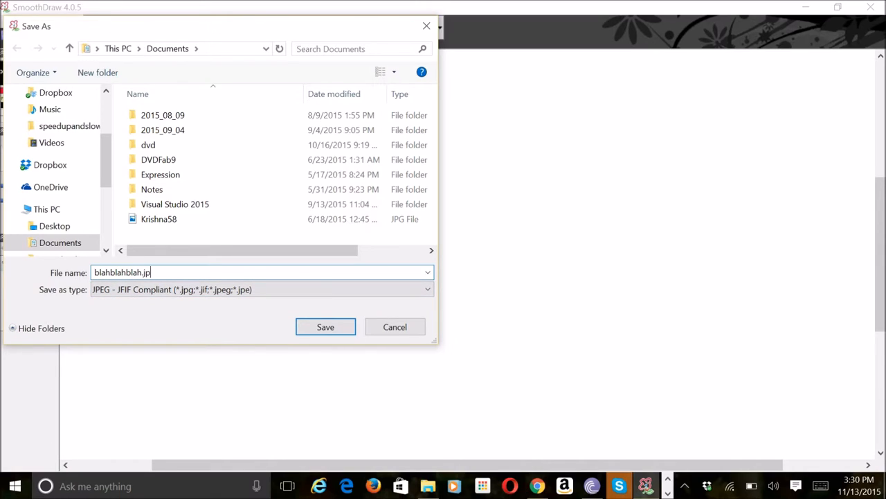
pyautogui.click(325, 326)
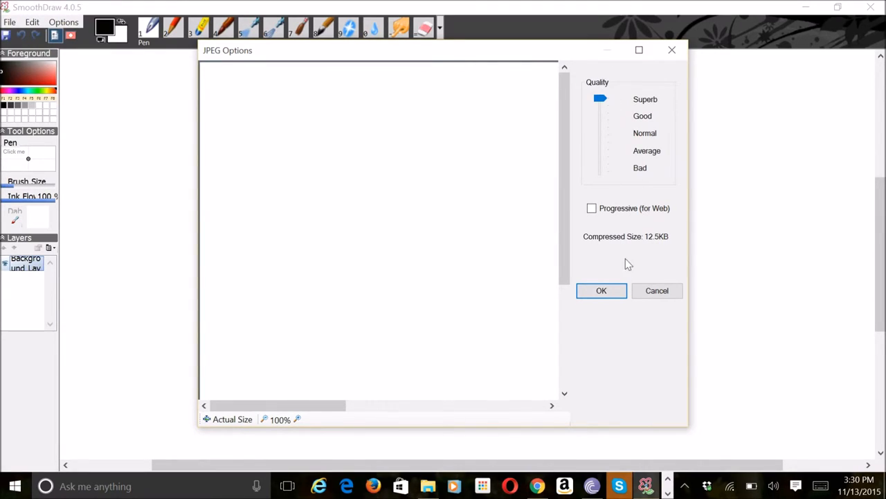
pyautogui.click(601, 291)
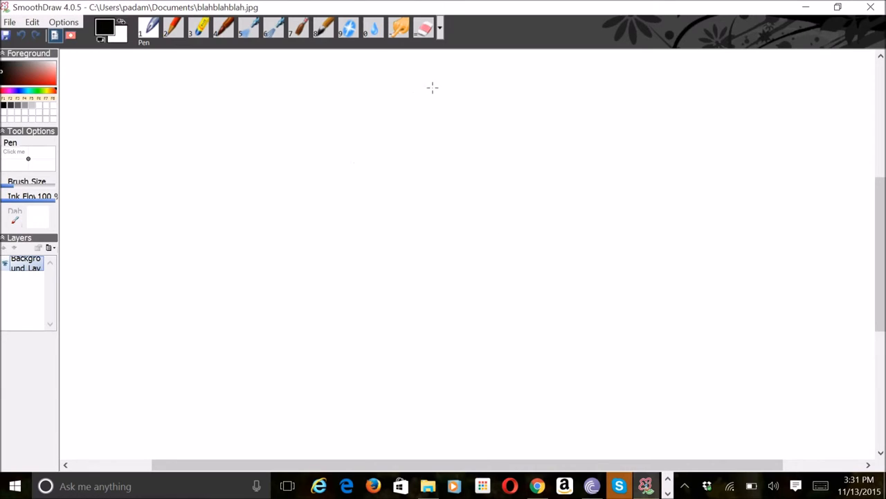
pyautogui.moveTo(446, 83)
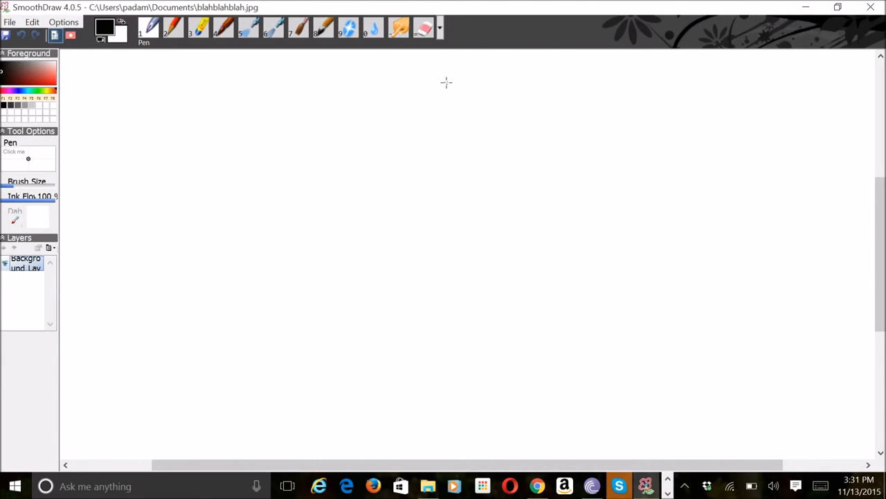